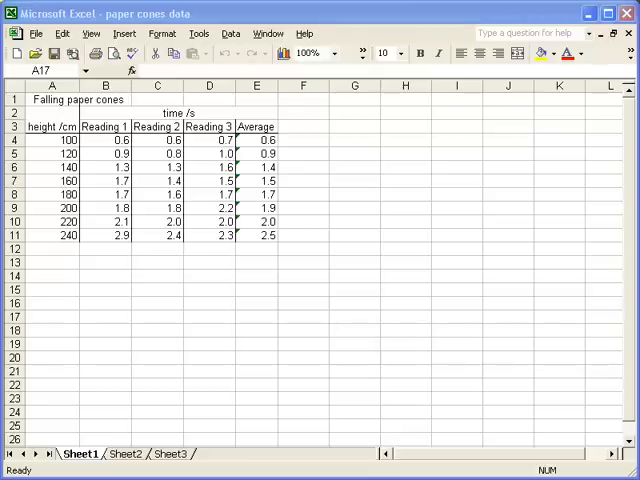
mouse_move(192, 376)
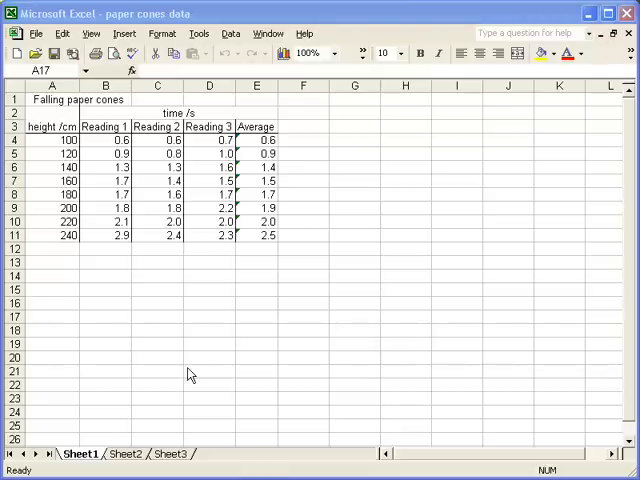
Step: Select heights A4:A11 and, holding Ctrl, add the averages E4:E11 to the selection
click(52, 316)
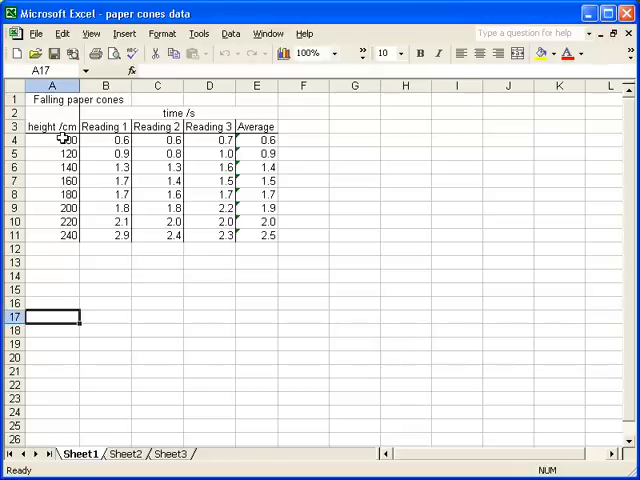
drag(52, 140, 52, 194)
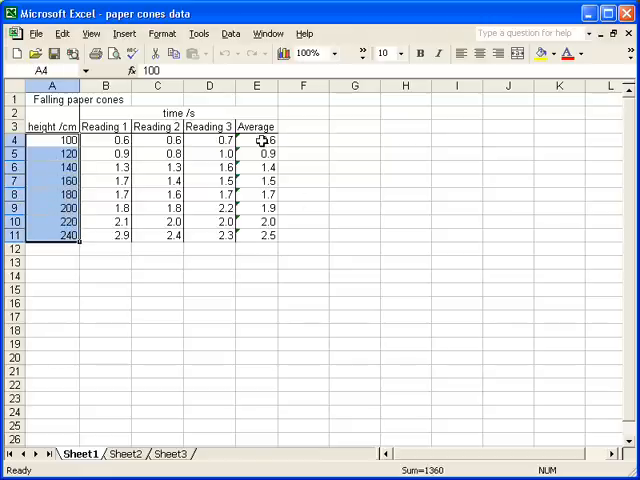
drag(256, 140, 256, 152)
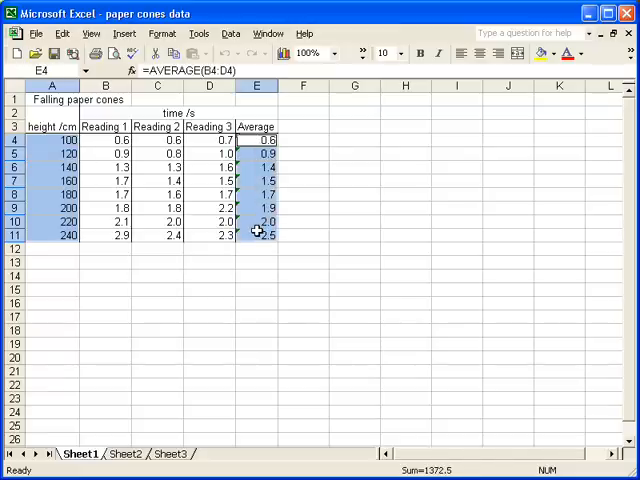
mouse_move(328, 244)
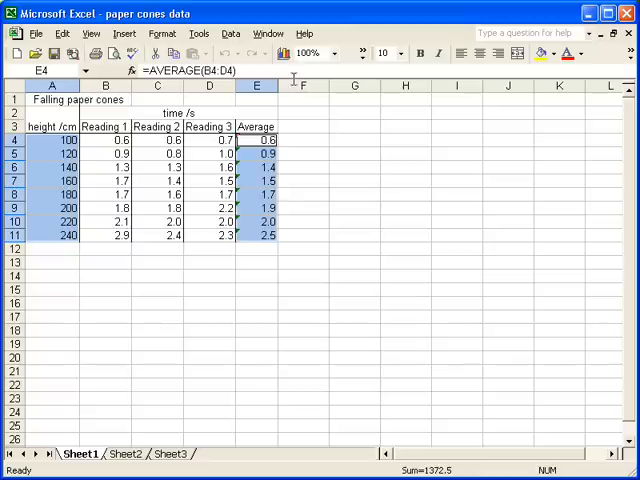
mouse_move(284, 52)
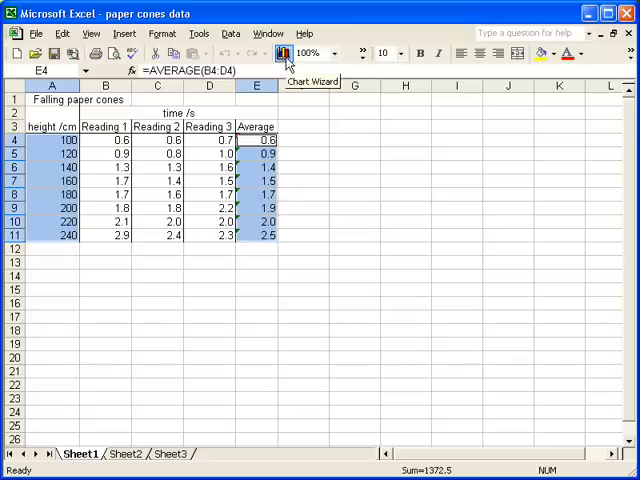
Step: Start the Chart Wizard on the selection and choose the XY (Scatter) chart type
click(284, 52)
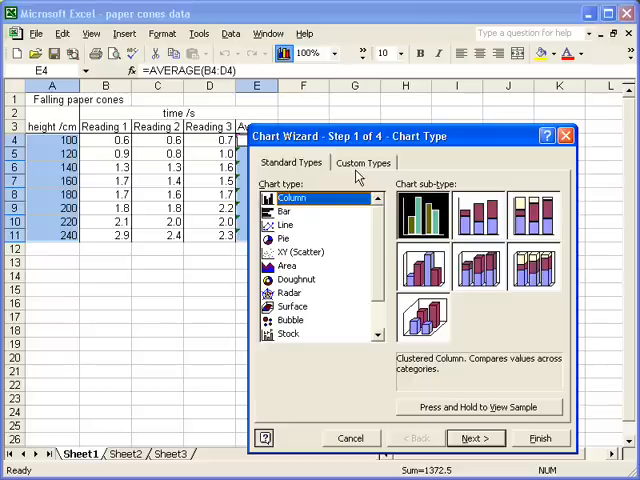
mouse_move(298, 258)
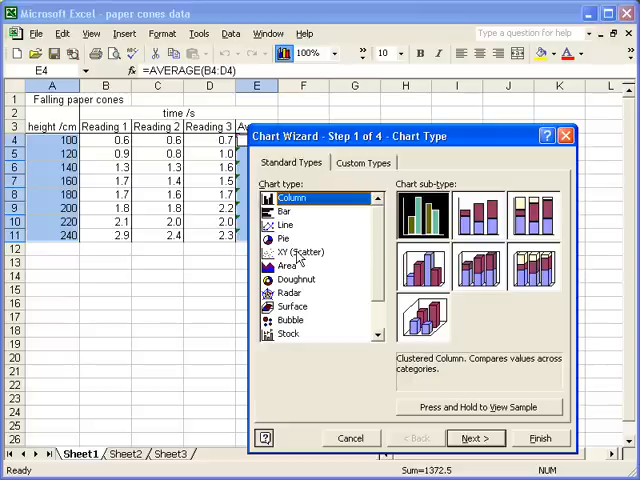
click(300, 252)
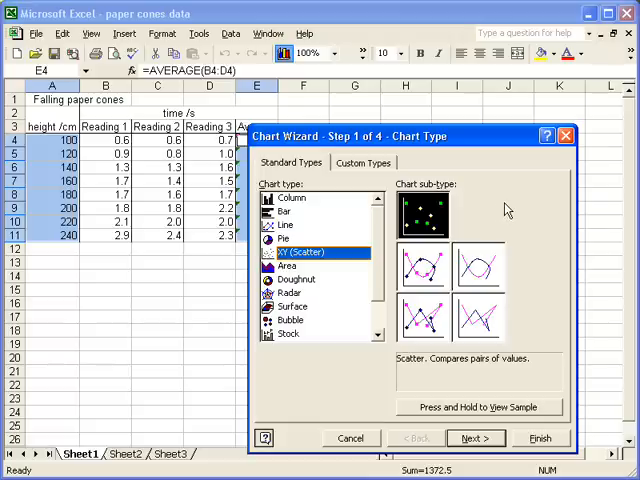
mouse_move(528, 368)
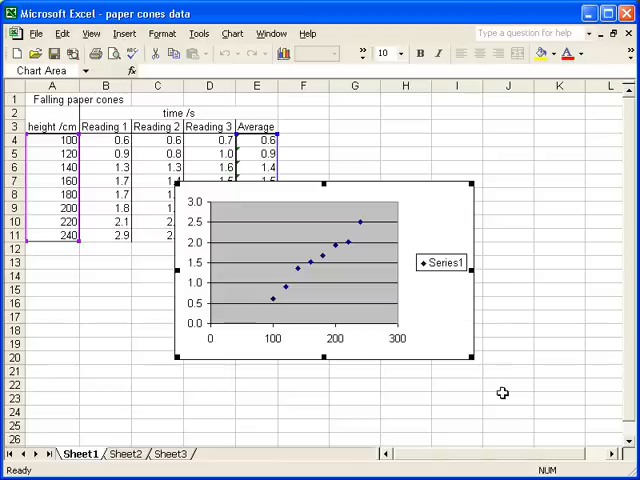
mouse_move(448, 246)
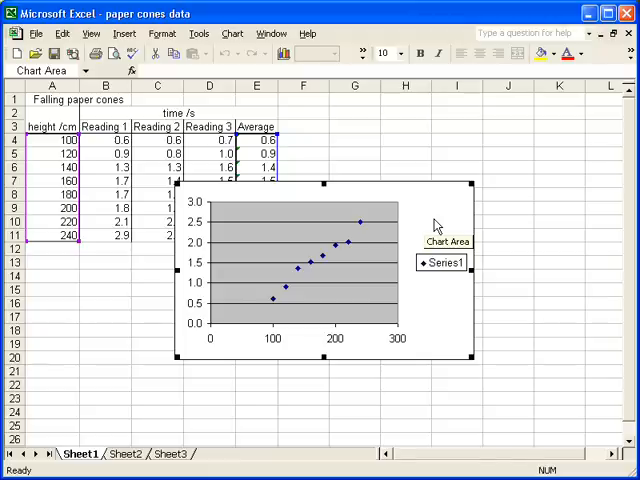
mouse_move(422, 208)
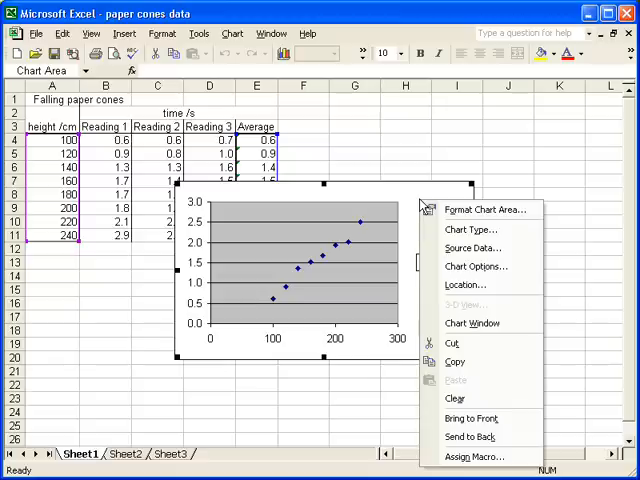
mouse_move(456, 266)
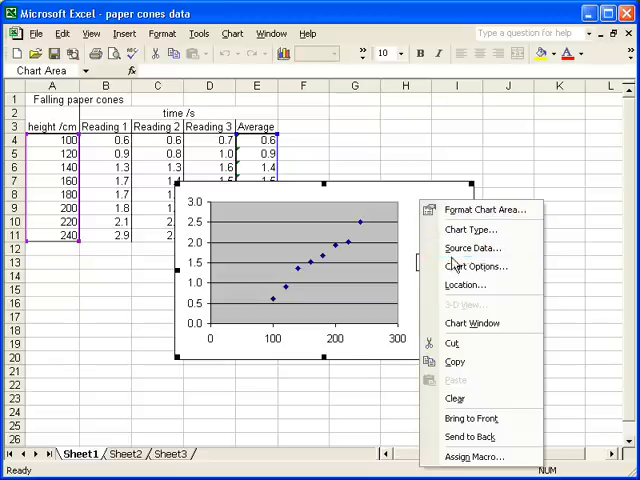
mouse_move(464, 284)
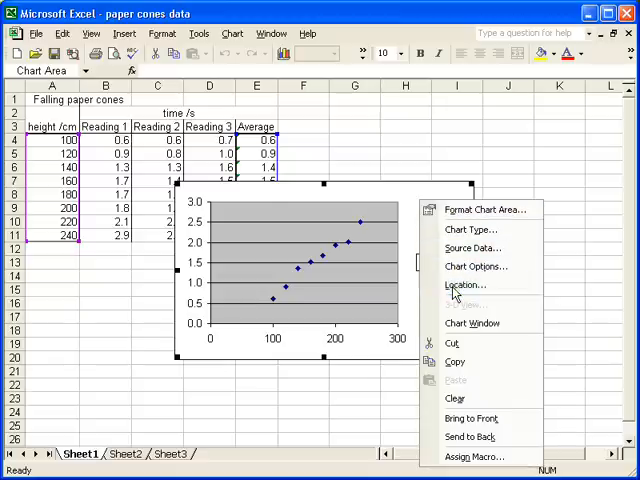
Step: Set the chart location to a new sheet of its own, Chart2, and confirm
click(464, 284)
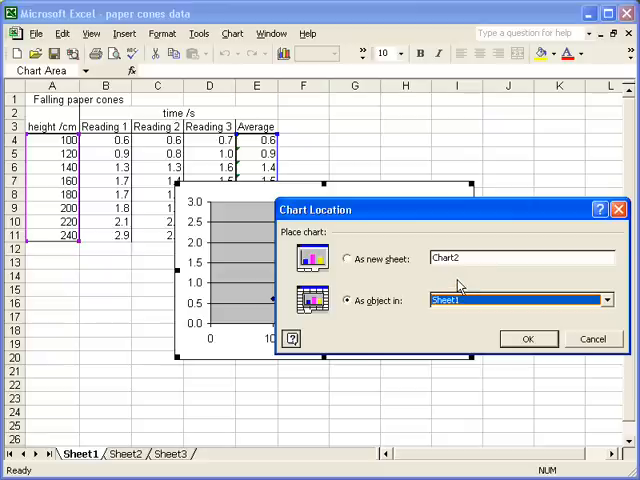
mouse_move(452, 282)
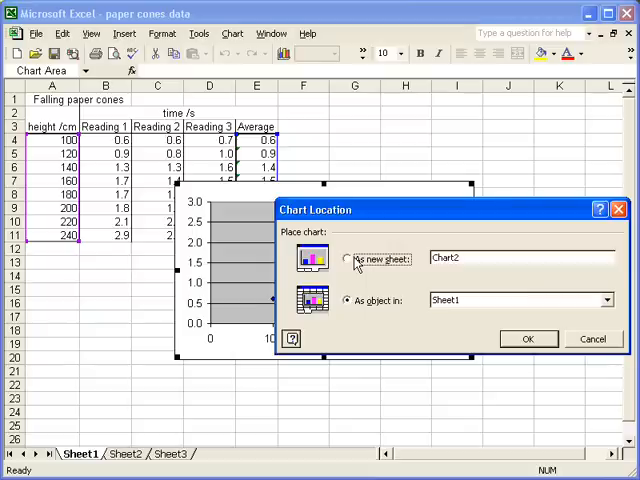
click(348, 260)
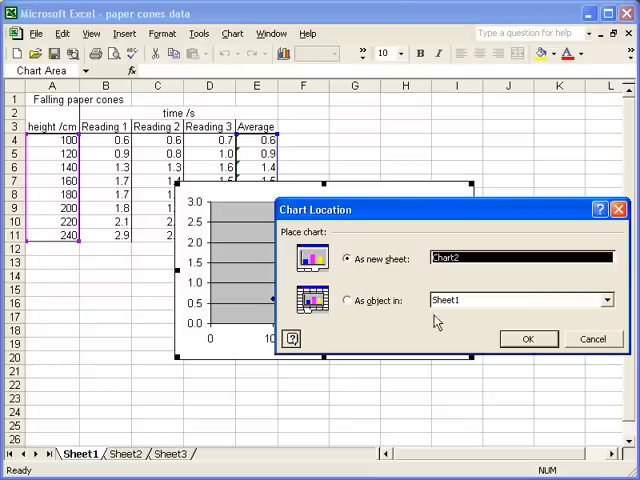
click(528, 338)
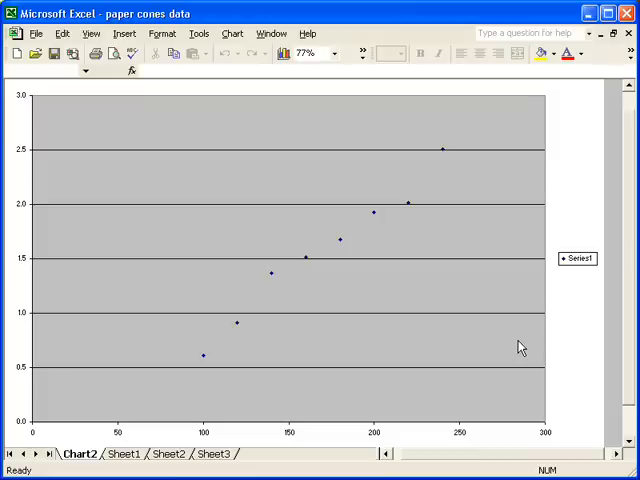
mouse_move(576, 336)
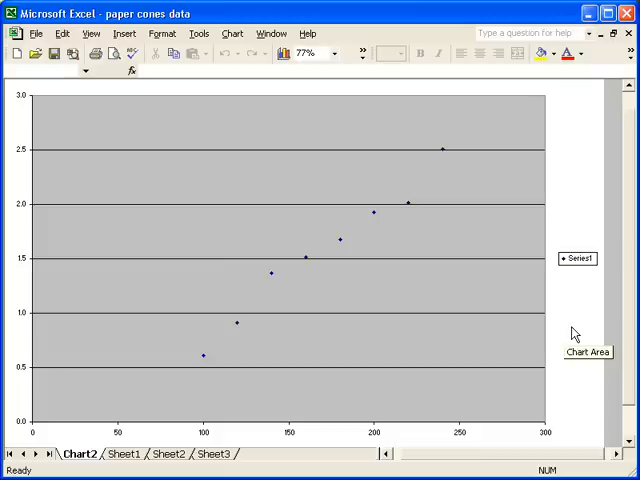
mouse_move(572, 318)
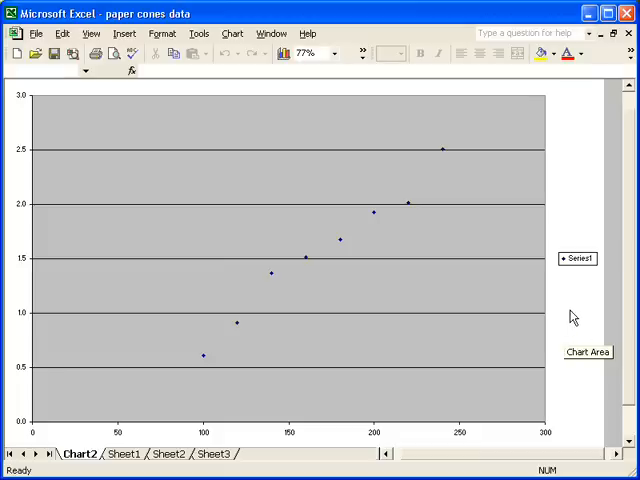
mouse_move(422, 282)
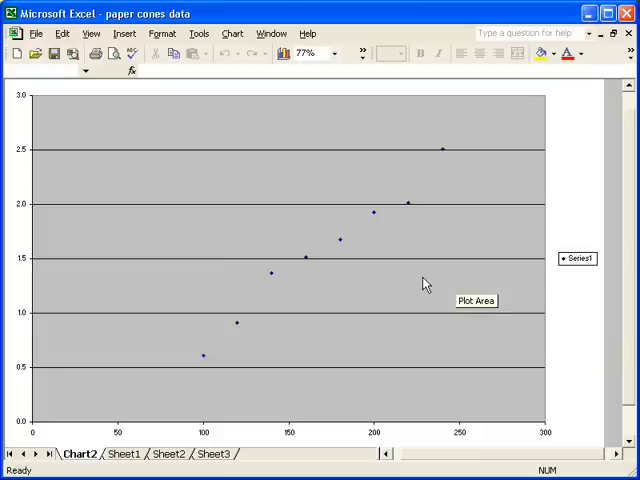
Step: In Source Data's Series settings, point the X values at the time column instead of height
right_click(424, 284)
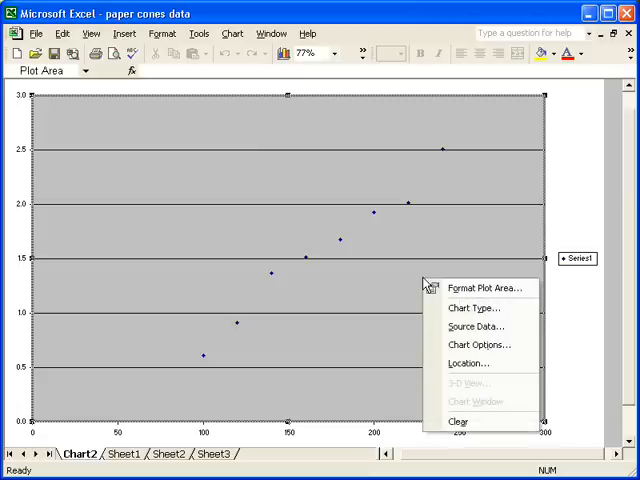
mouse_move(476, 326)
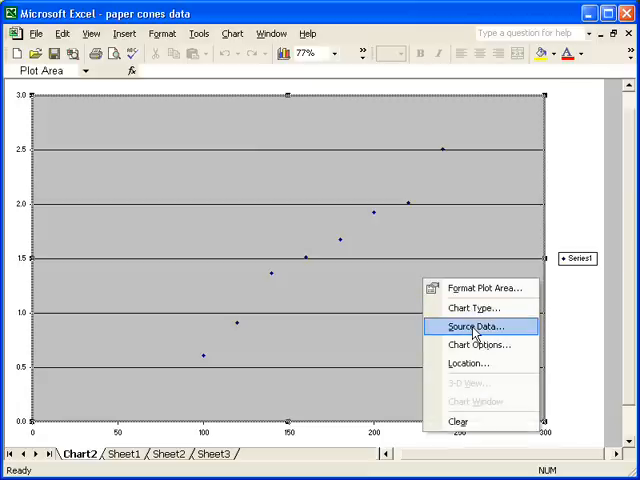
click(476, 326)
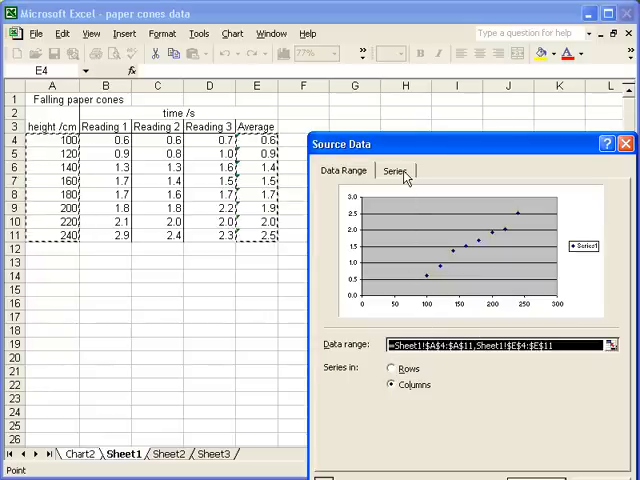
click(392, 170)
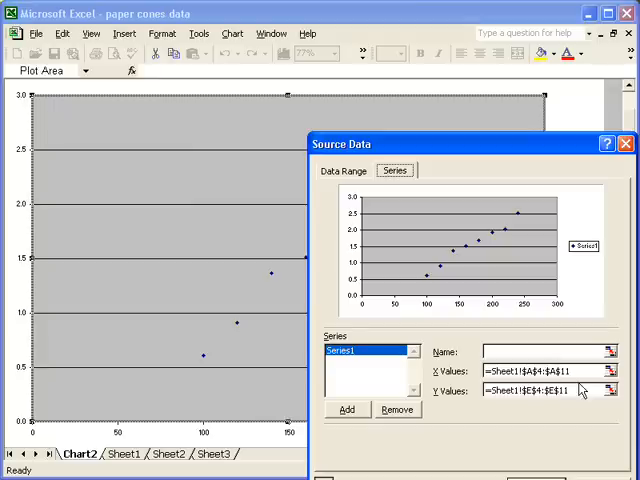
mouse_move(472, 414)
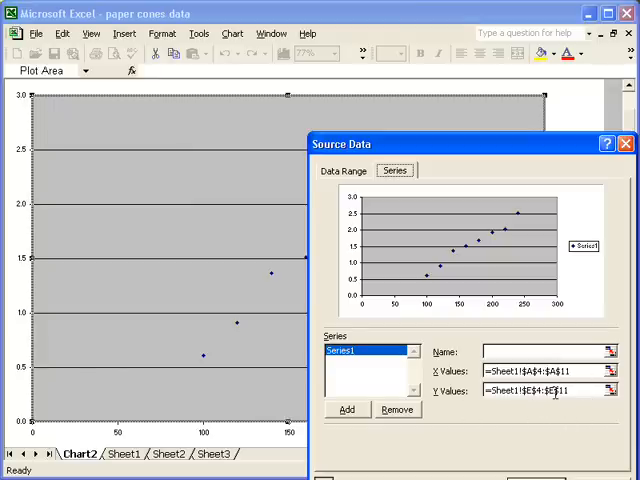
mouse_move(556, 418)
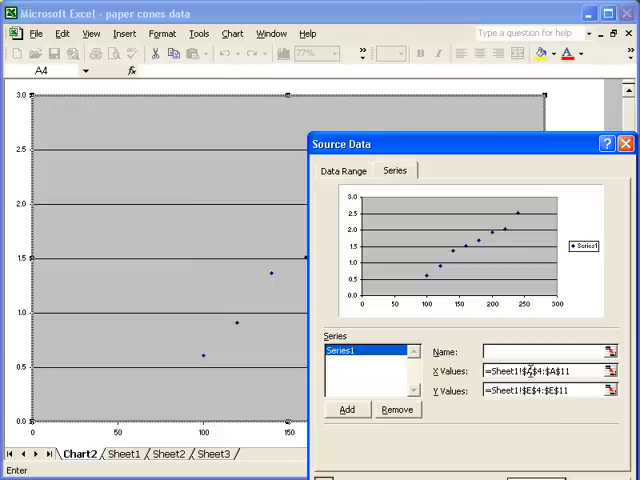
click(124, 452)
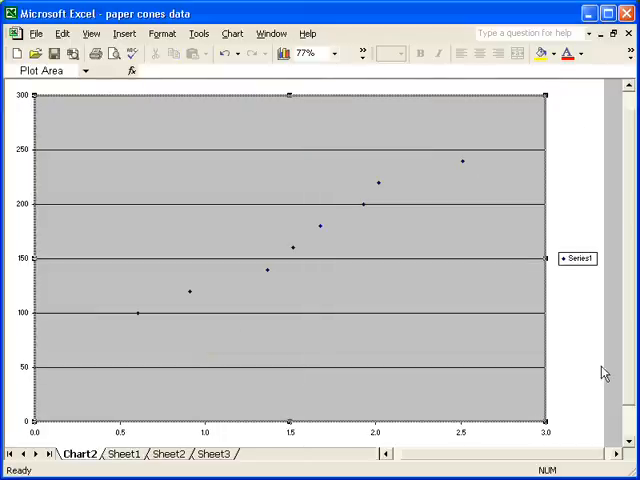
mouse_move(584, 348)
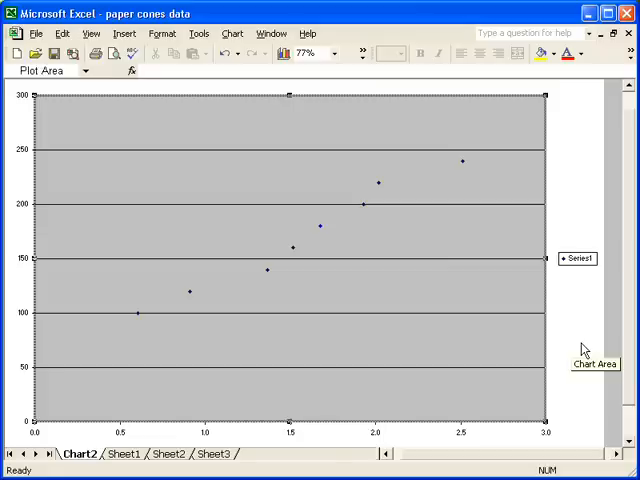
mouse_move(568, 328)
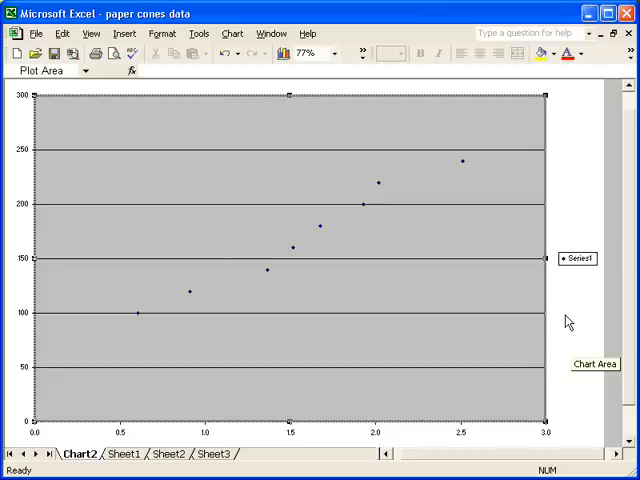
mouse_move(568, 318)
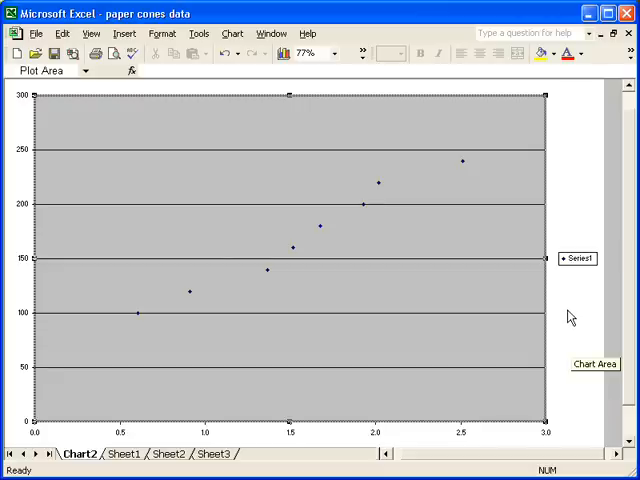
mouse_move(578, 280)
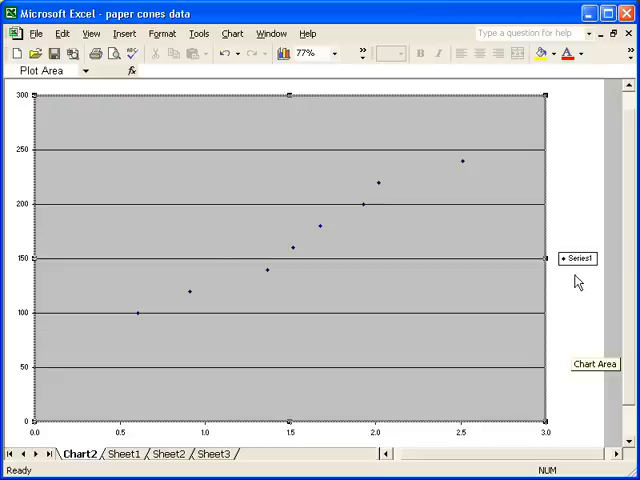
Step: Select the Series1 legend so it can be deleted from the chart
click(578, 258)
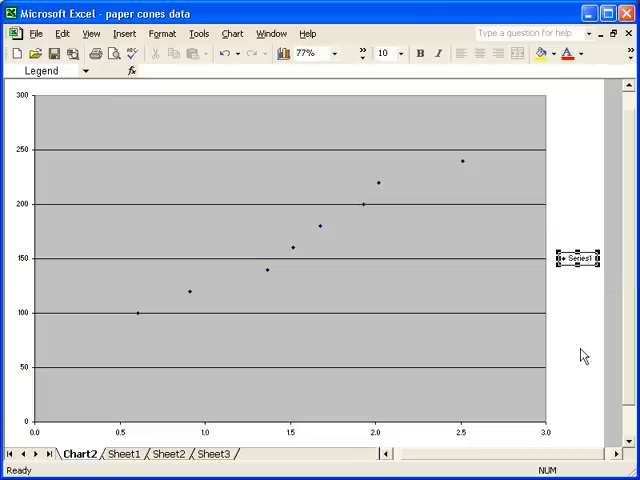
mouse_move(578, 356)
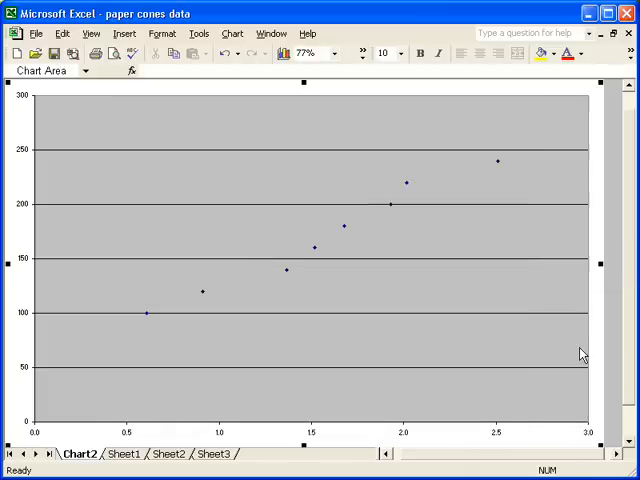
mouse_move(572, 352)
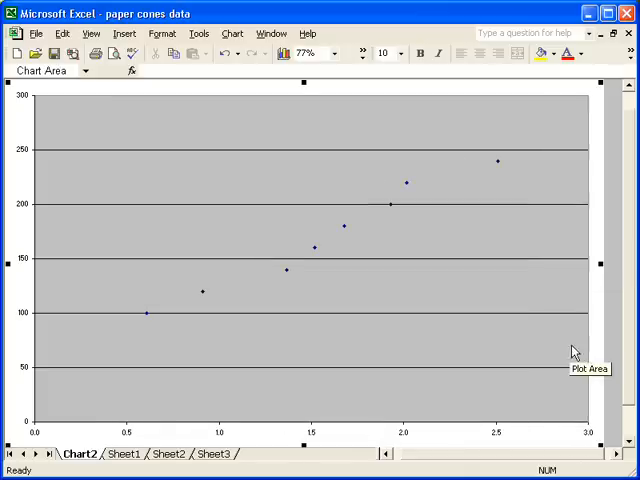
mouse_move(430, 288)
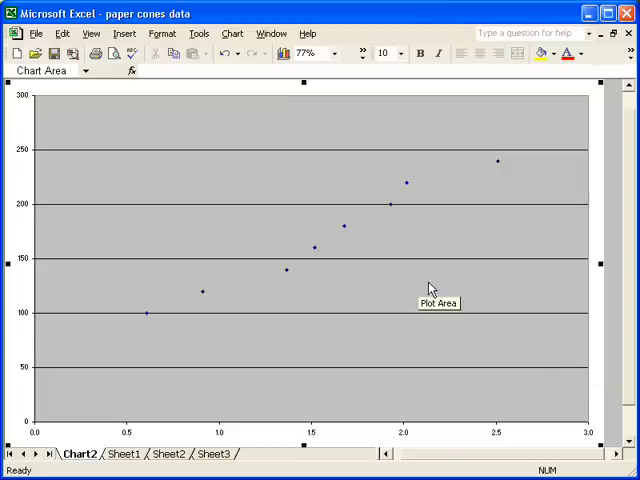
Step: Enter title 'Dropping paper cones' with axis labels 'drop time /s' and 'drop height /cm'
right_click(430, 290)
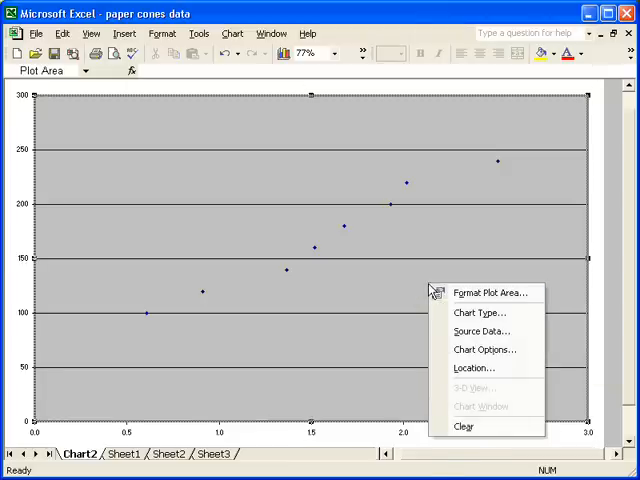
mouse_move(484, 348)
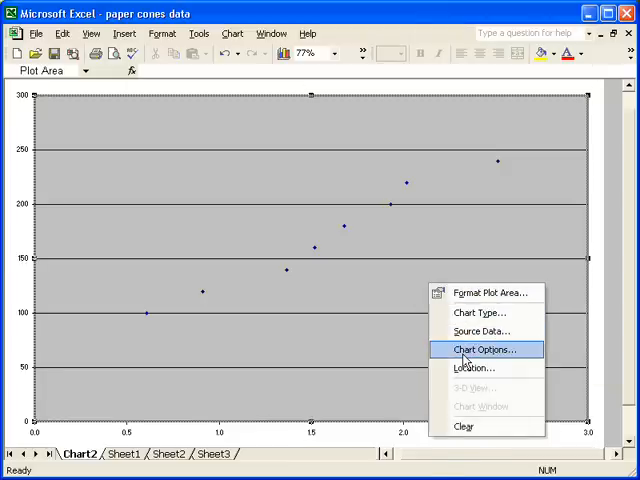
click(484, 350)
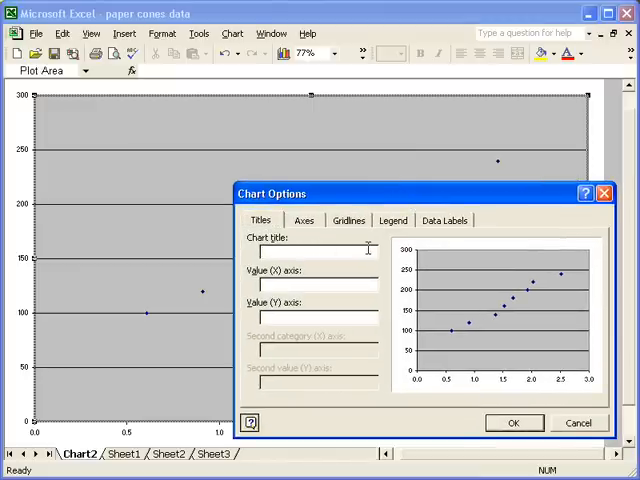
text(Dropping paper cones)
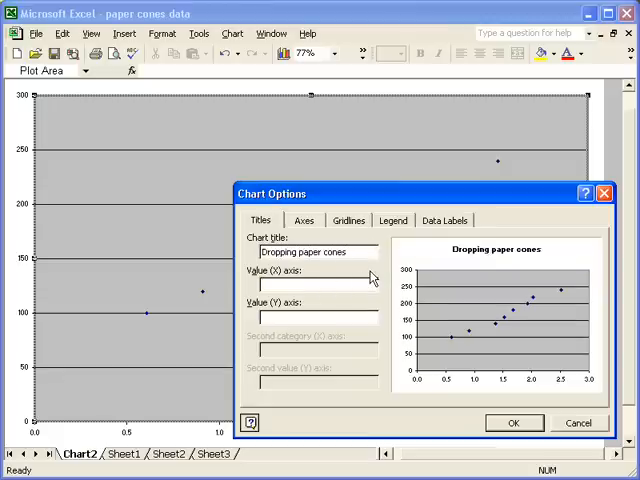
text(drop time)
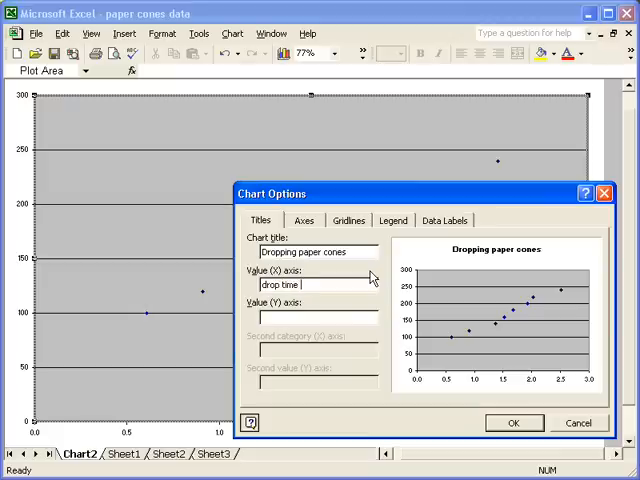
text(/s)
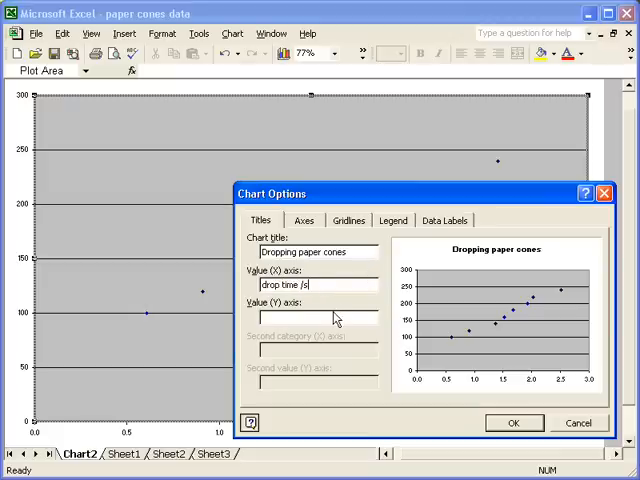
text(drop height /)
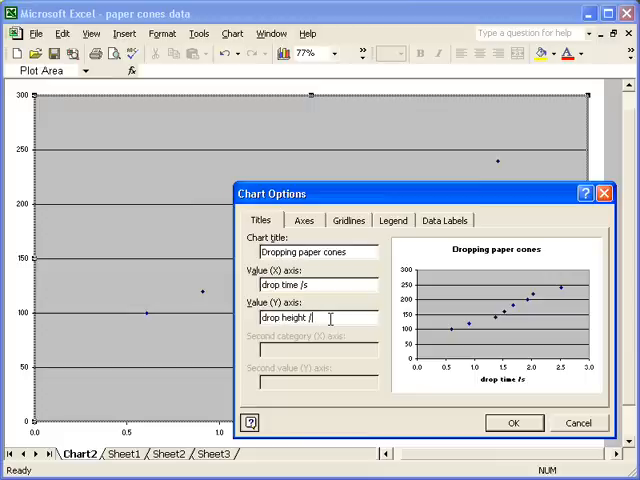
text(cm)
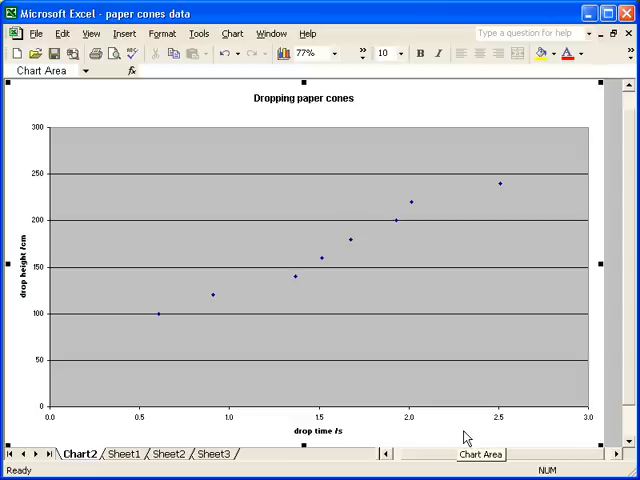
mouse_move(440, 376)
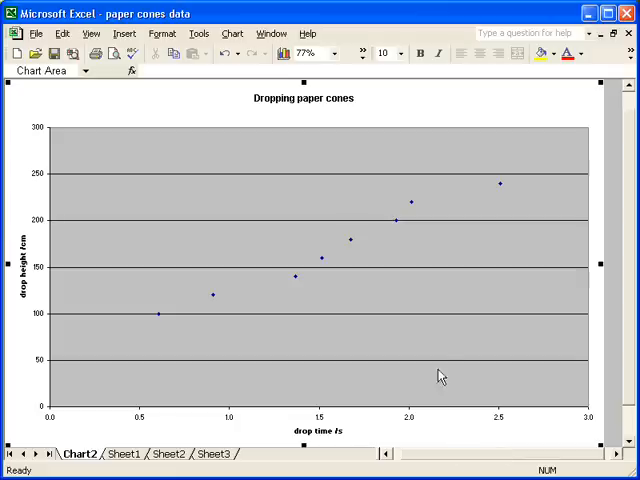
mouse_move(436, 338)
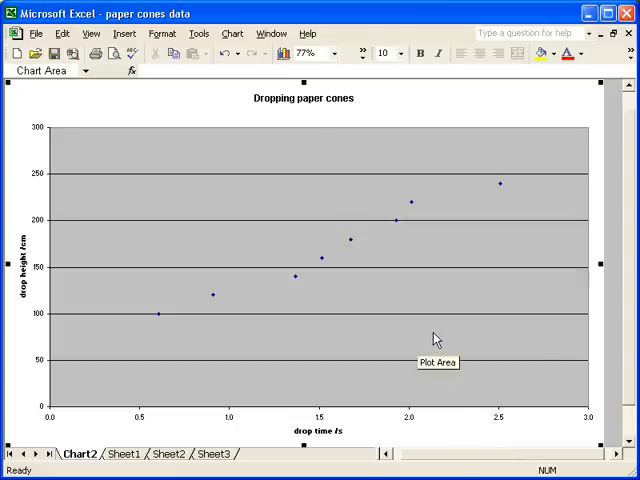
Step: Format the plot area with no grey fill so it shows a plain white background
right_click(436, 336)
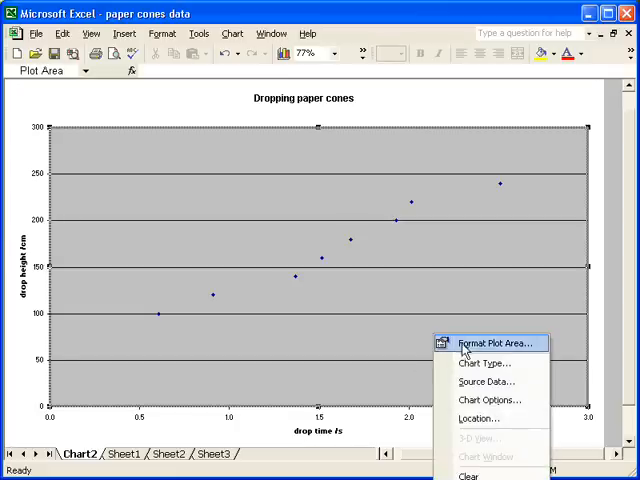
click(494, 344)
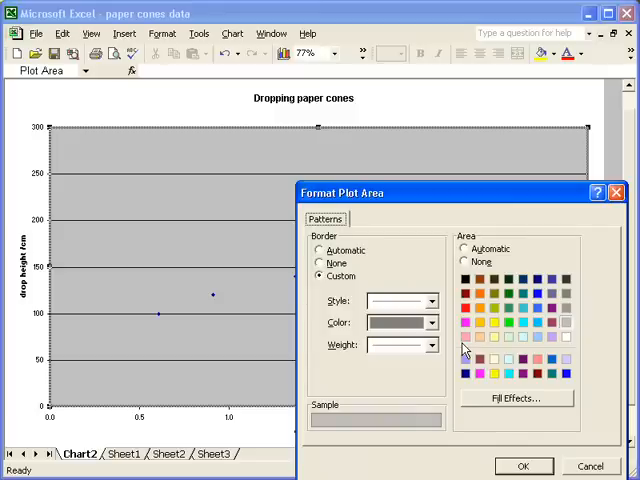
mouse_move(570, 344)
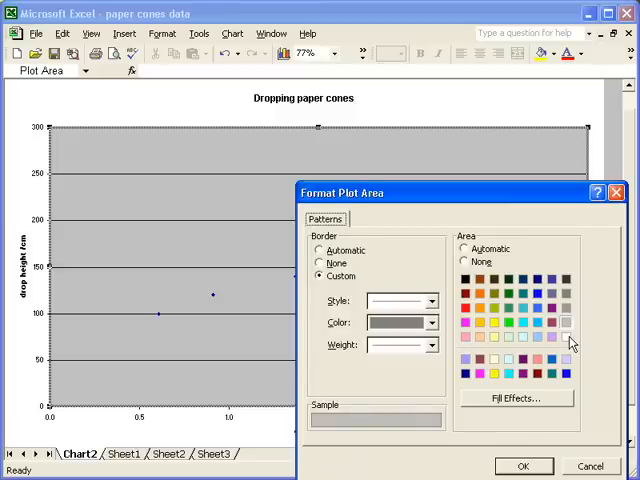
click(564, 336)
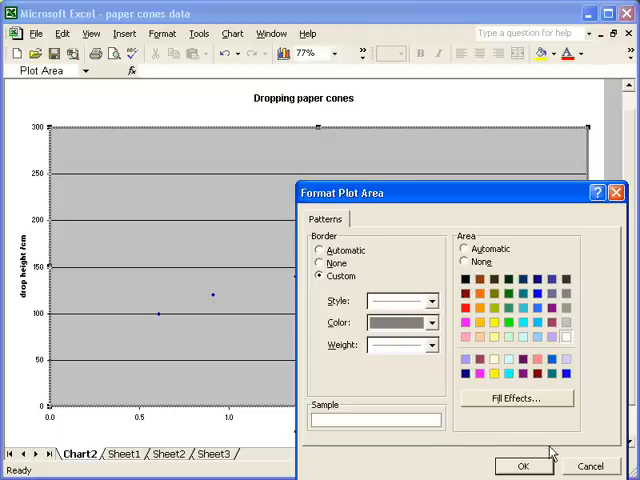
click(520, 466)
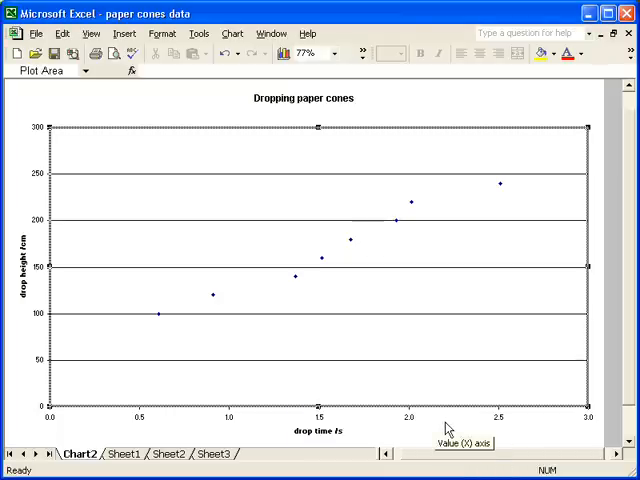
mouse_move(448, 368)
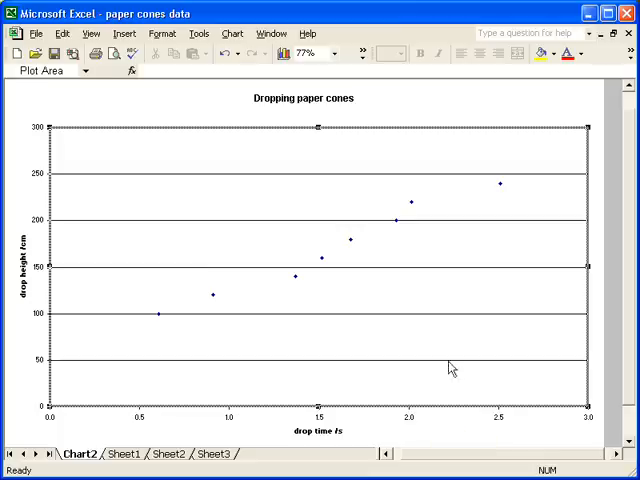
Step: In Chart Options' Gridlines settings, turn on Value (X) axis major gridlines
right_click(450, 360)
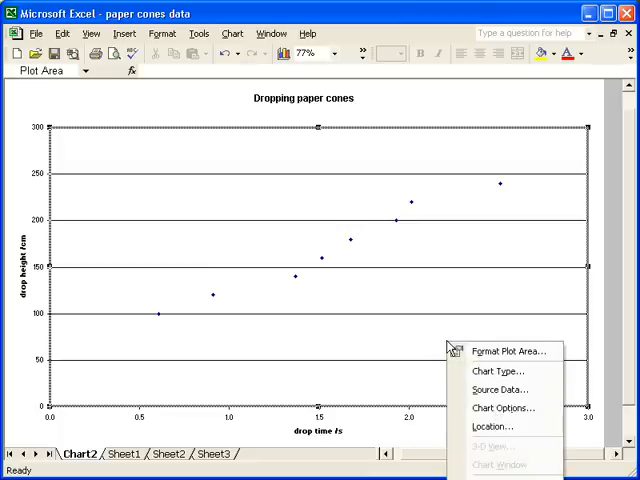
click(504, 408)
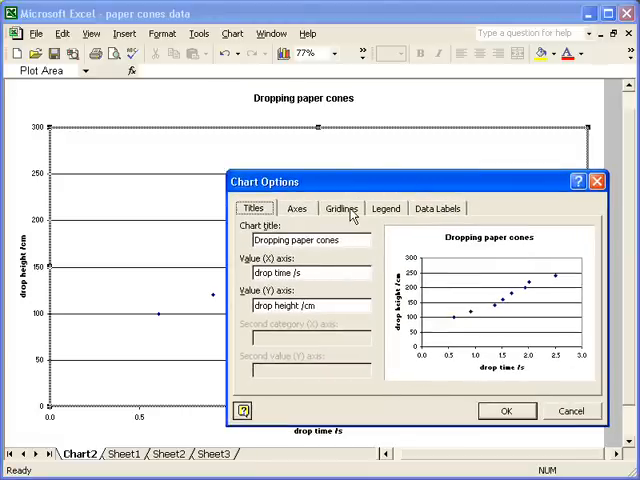
click(340, 208)
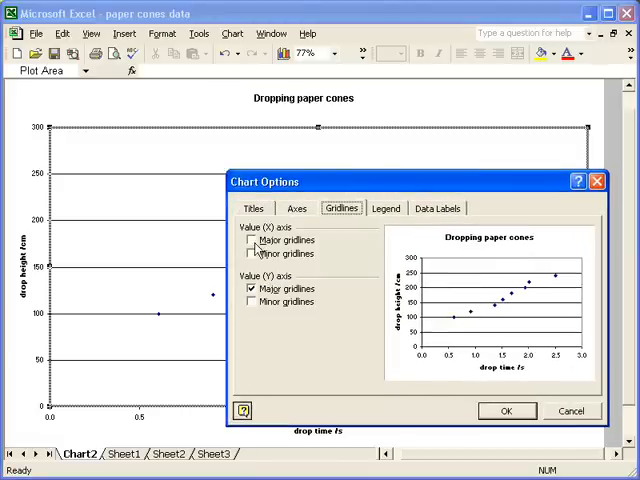
click(250, 240)
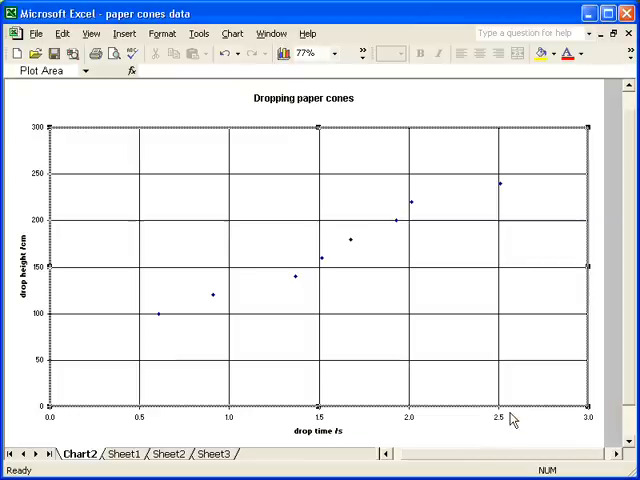
mouse_move(472, 392)
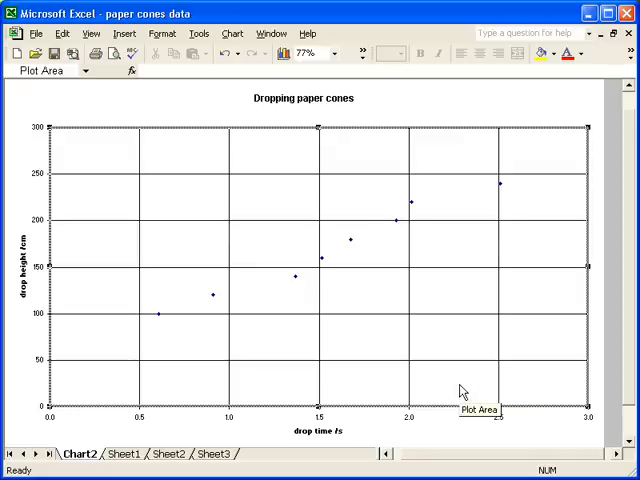
mouse_move(448, 332)
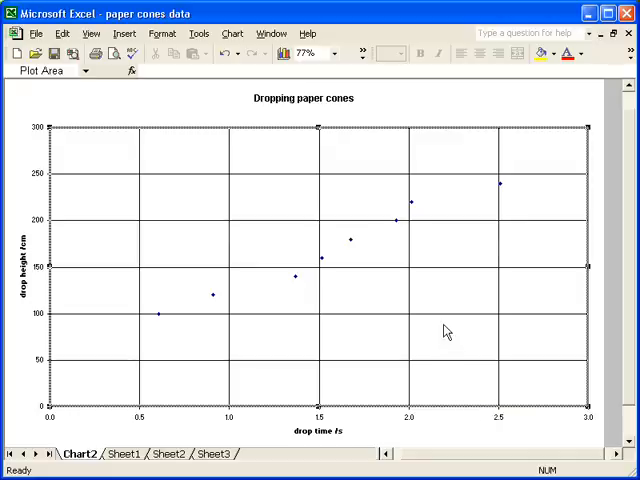
Step: Colour the horizontal gridlines grey, then give the vertical gridlines the same grey
right_click(448, 322)
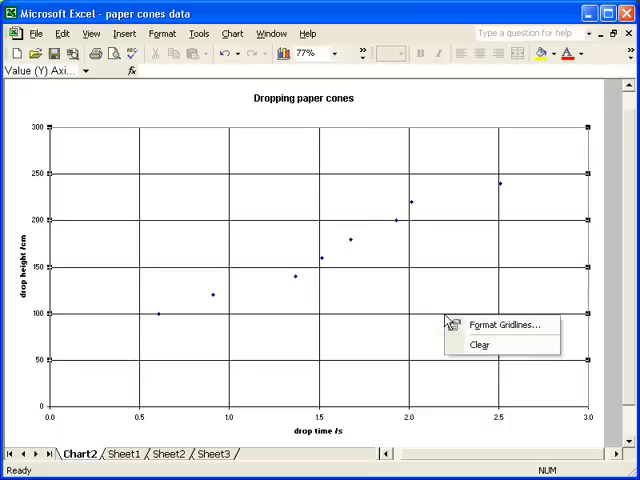
click(508, 324)
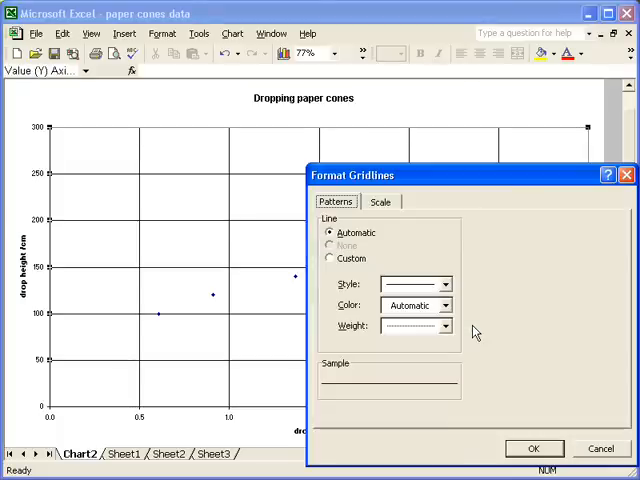
click(448, 304)
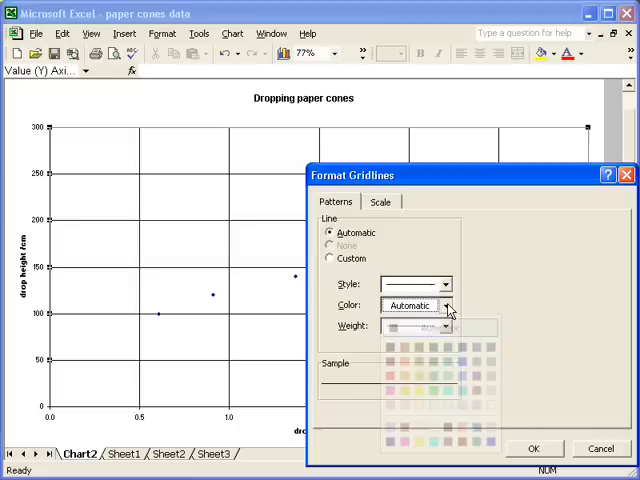
click(444, 306)
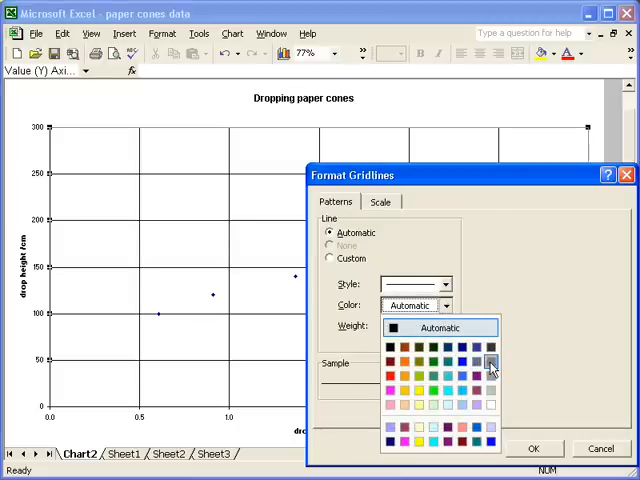
click(534, 448)
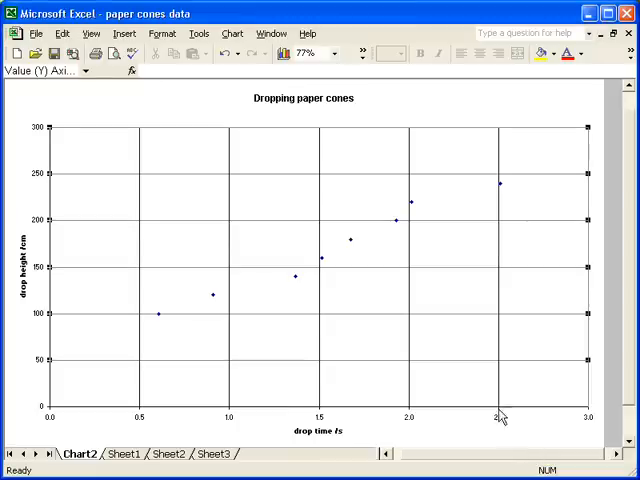
mouse_move(412, 294)
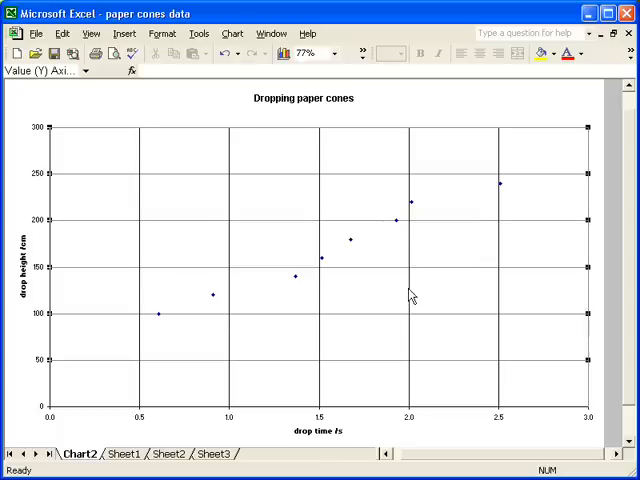
click(400, 280)
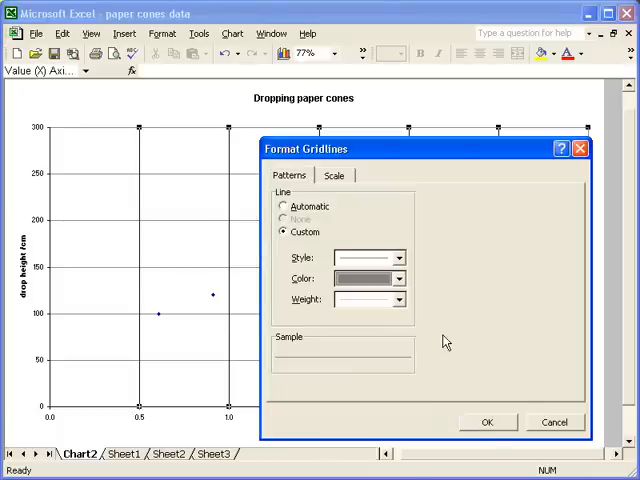
click(488, 420)
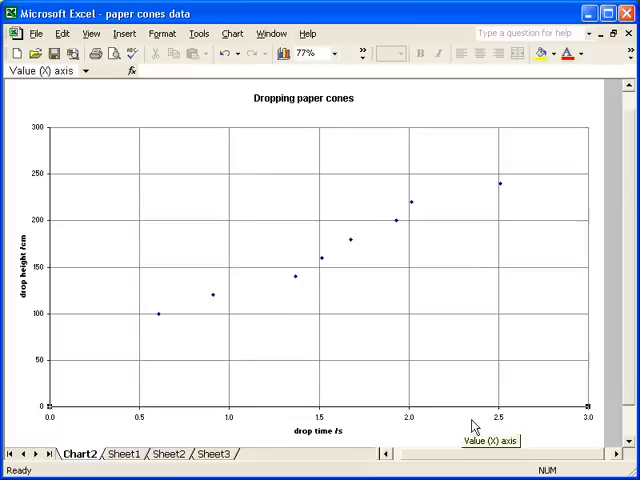
mouse_move(448, 392)
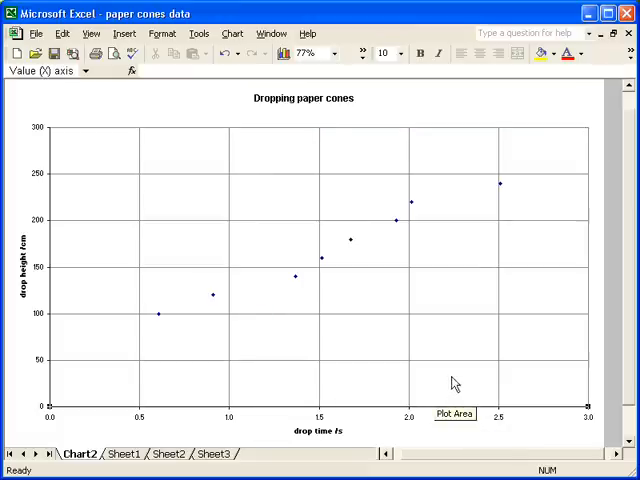
Step: Turn on minor gridlines for both axes in Chart Options and apply them
right_click(452, 384)
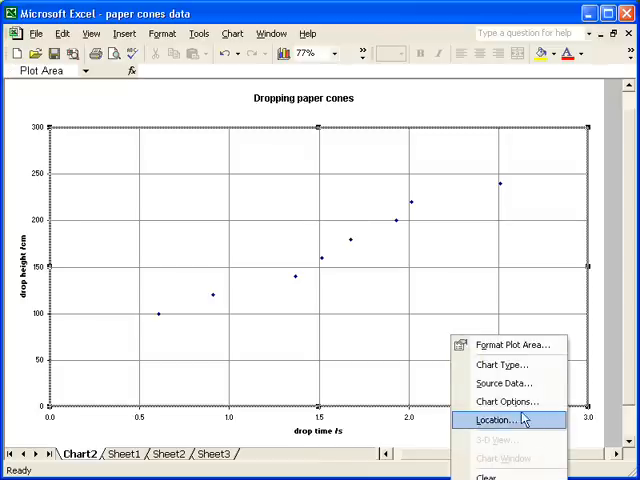
click(508, 400)
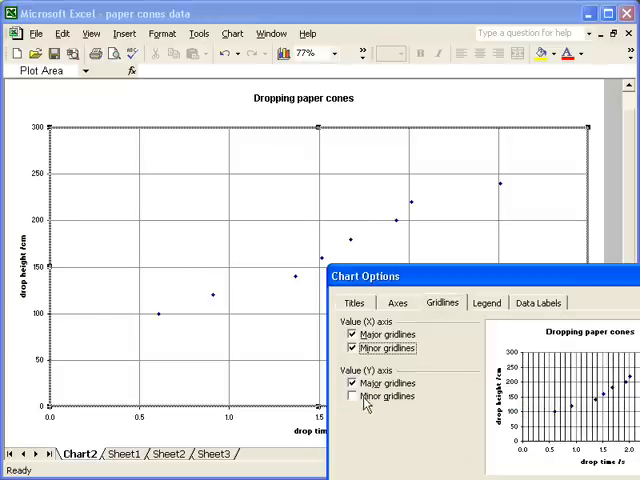
click(352, 396)
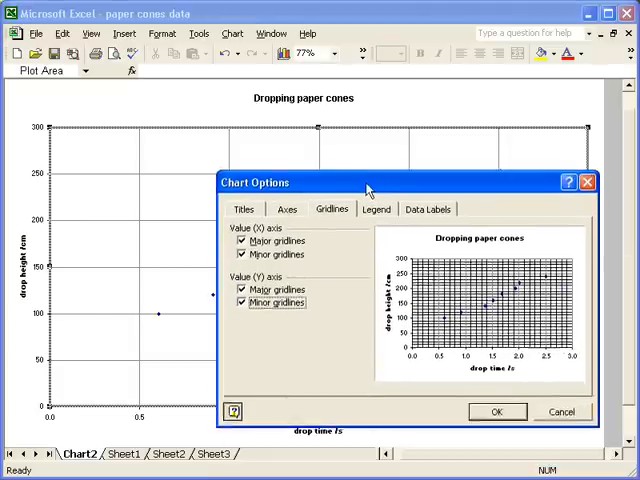
click(496, 412)
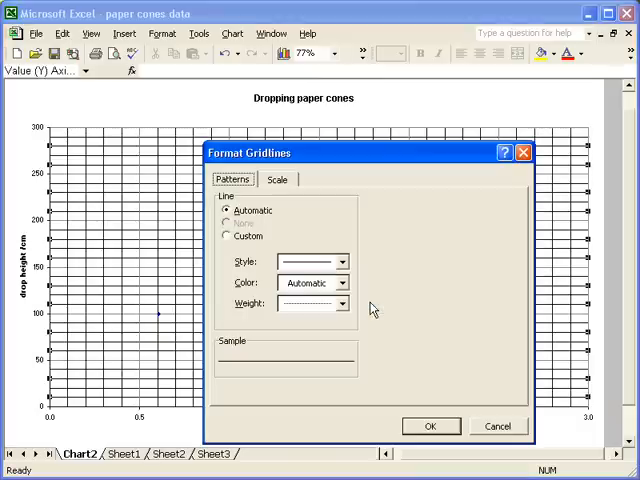
Step: Colour the height-axis and time-axis minor gridlines pale grey
click(342, 284)
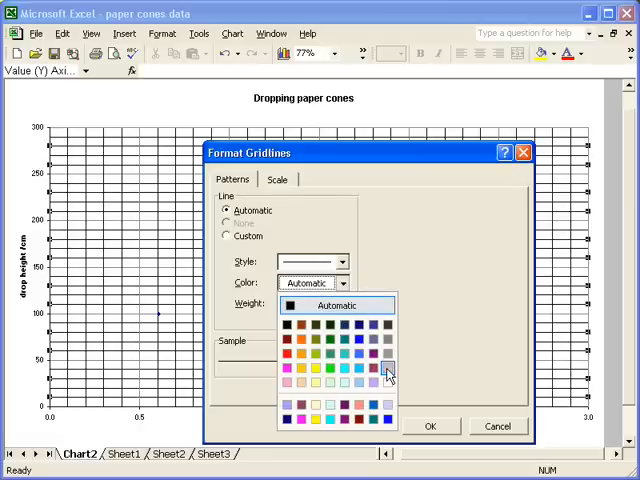
click(430, 426)
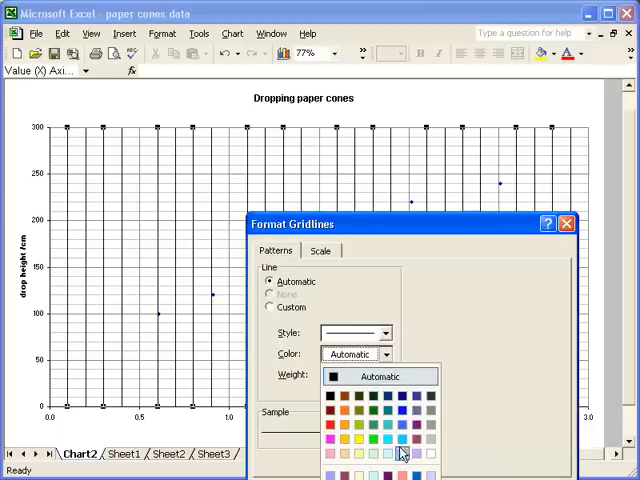
click(402, 452)
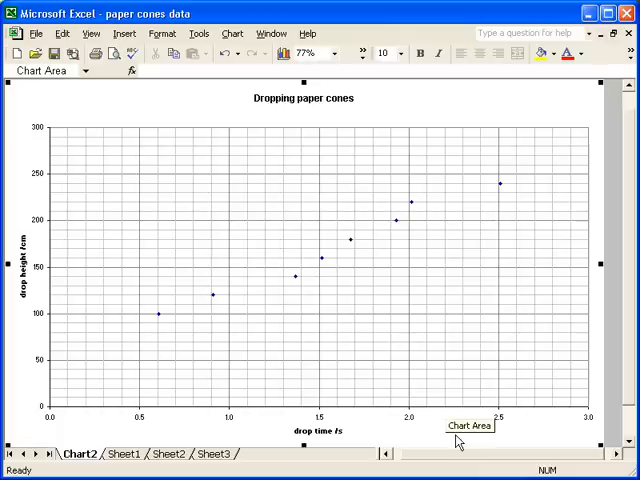
mouse_move(428, 444)
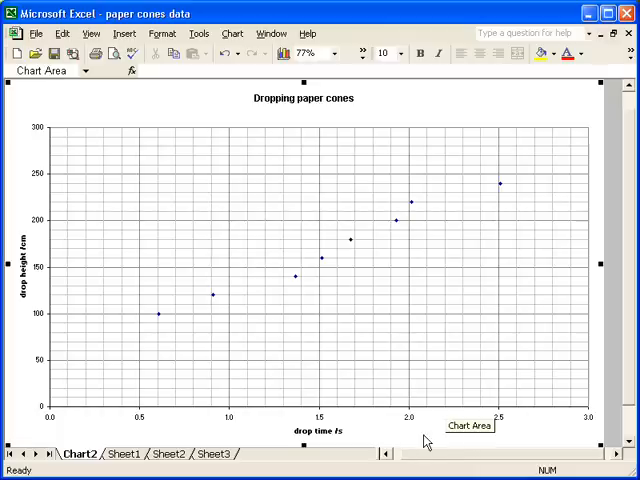
mouse_move(396, 440)
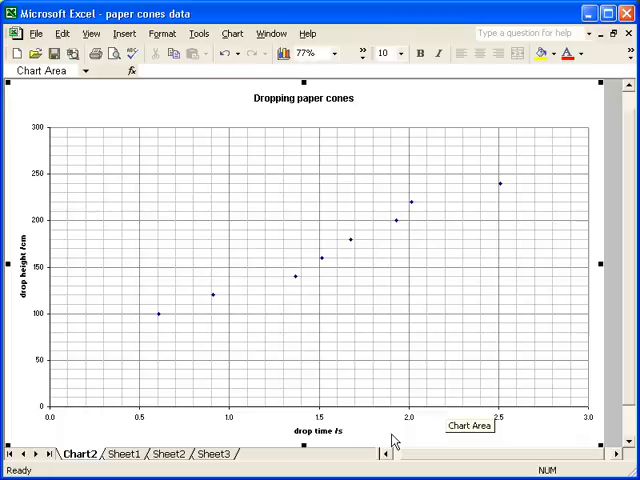
mouse_move(104, 424)
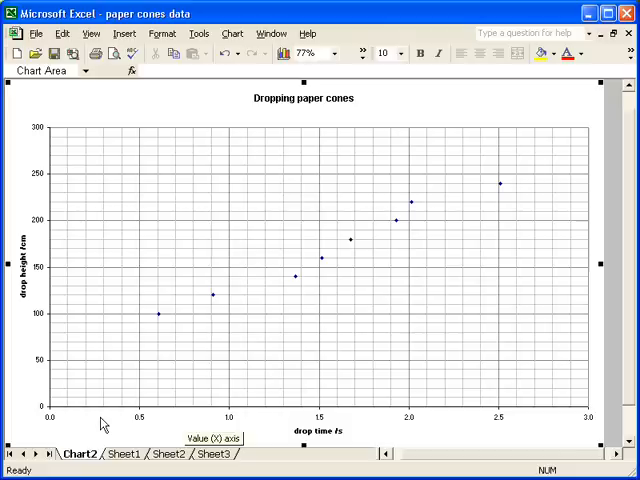
mouse_move(82, 350)
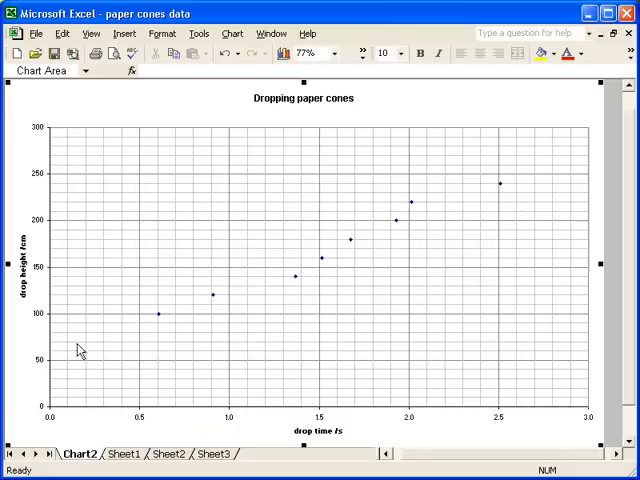
mouse_move(78, 132)
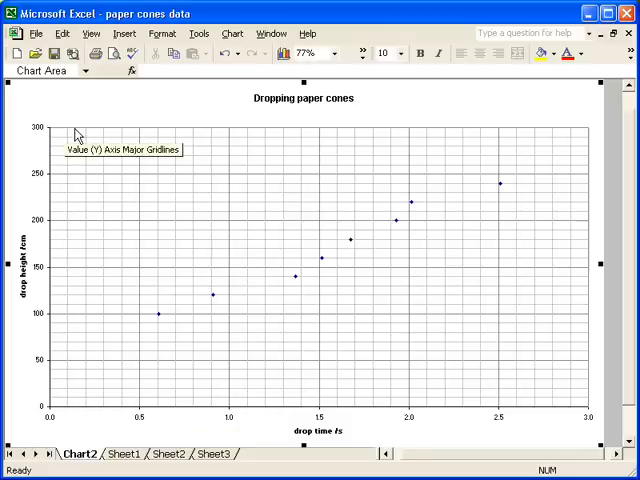
mouse_move(48, 188)
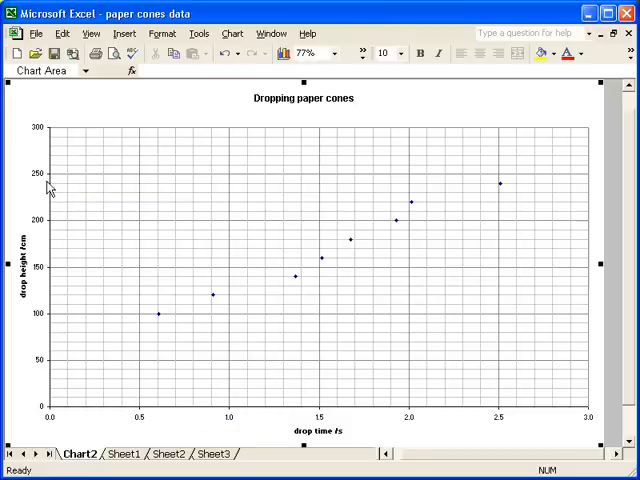
mouse_move(50, 190)
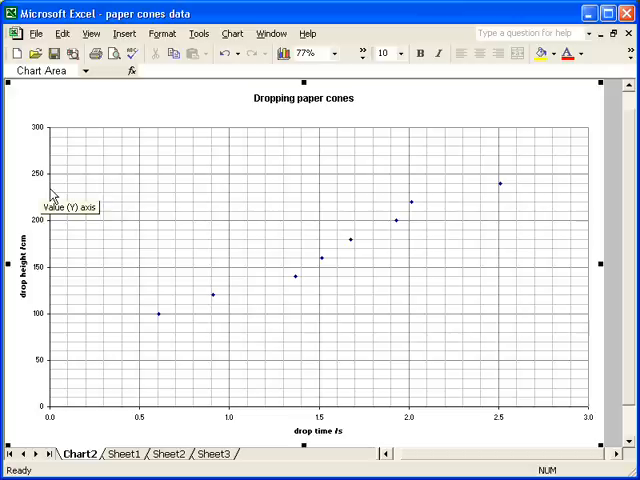
Step: Set the drop height axis Maximum to 250 with a smaller minor unit and apply it
right_click(56, 200)
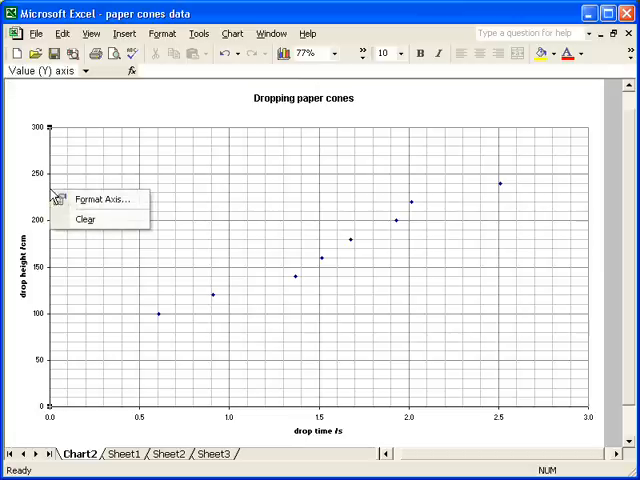
click(100, 198)
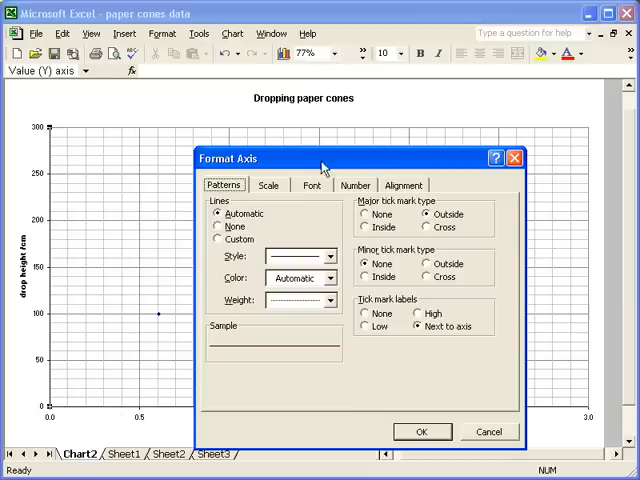
click(268, 184)
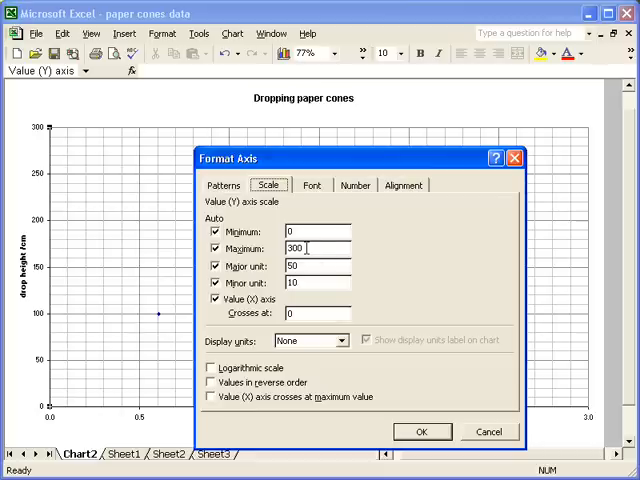
triple_click(316, 248)
text(250)
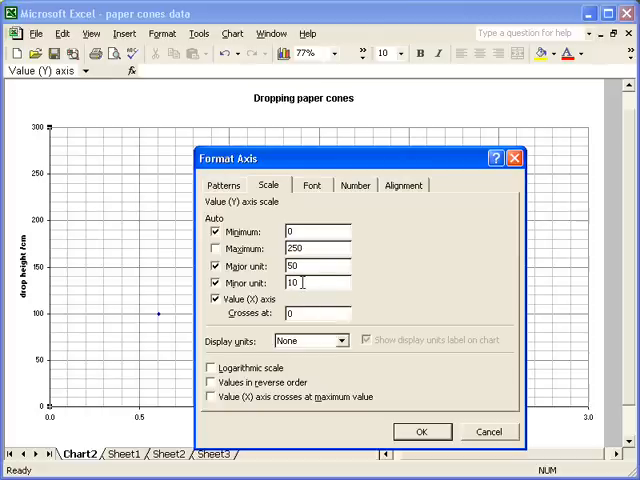
triple_click(316, 280)
text(5)
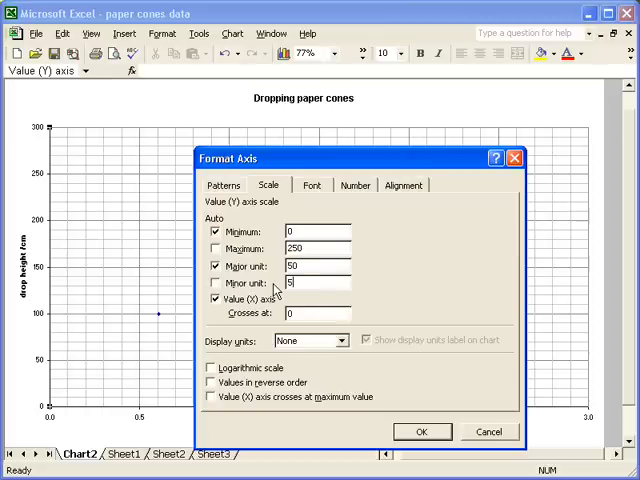
click(420, 432)
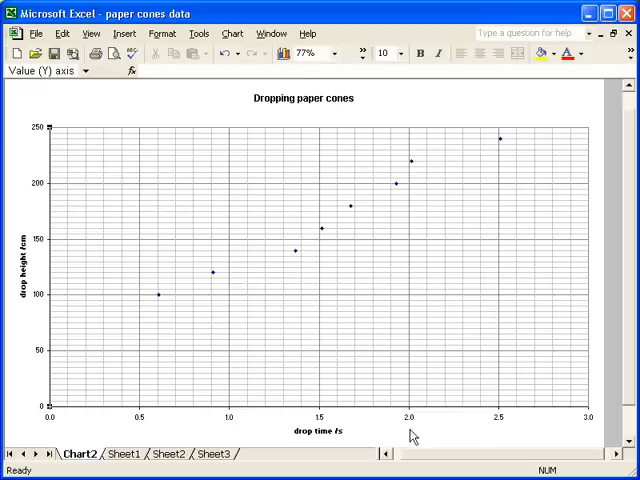
mouse_move(264, 438)
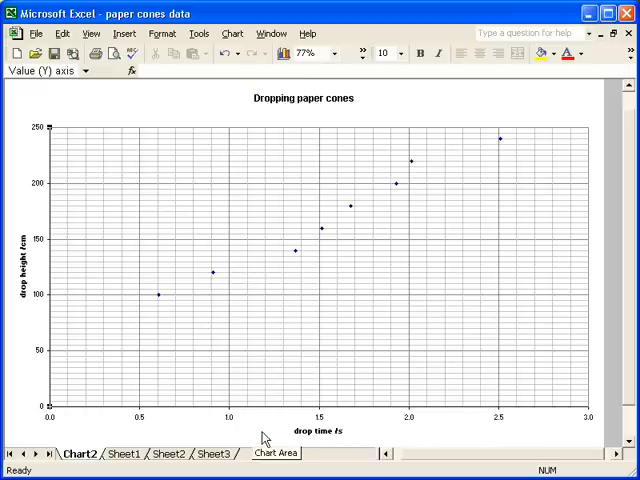
mouse_move(262, 414)
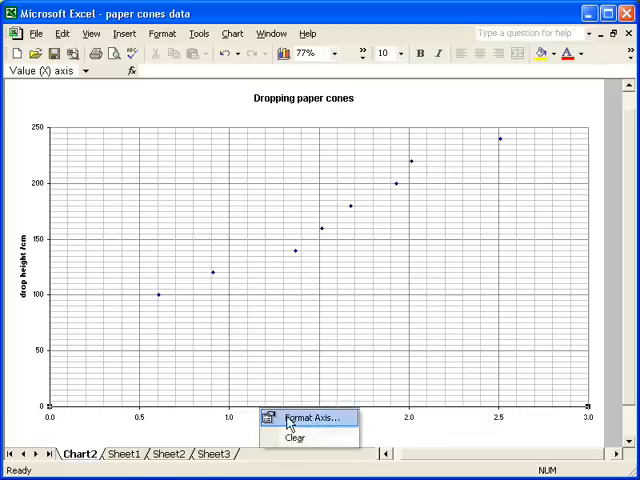
Step: Set the drop time axis Minor unit to 0.05 and apply, then reselect the whole chart
click(312, 416)
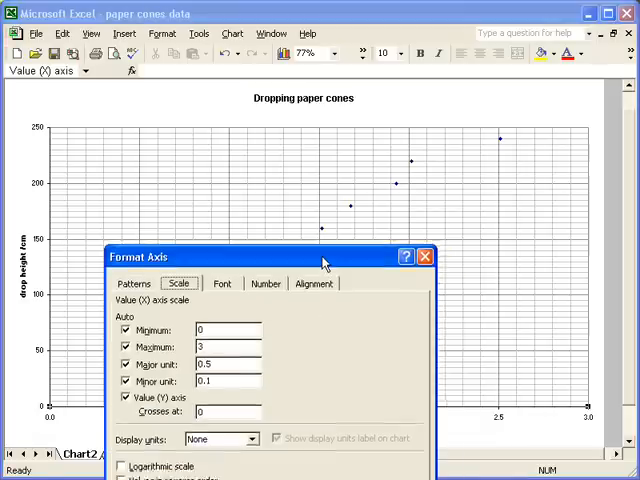
drag(324, 256, 262, 128)
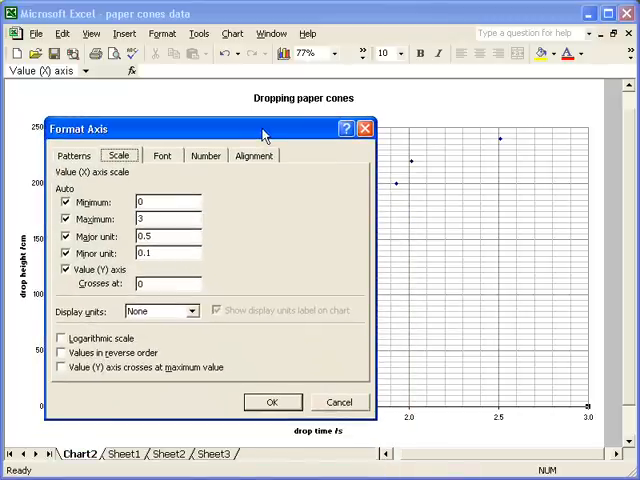
mouse_move(248, 348)
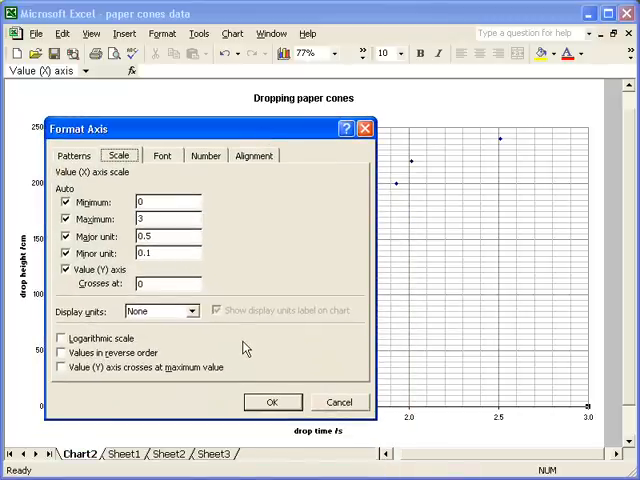
mouse_move(508, 148)
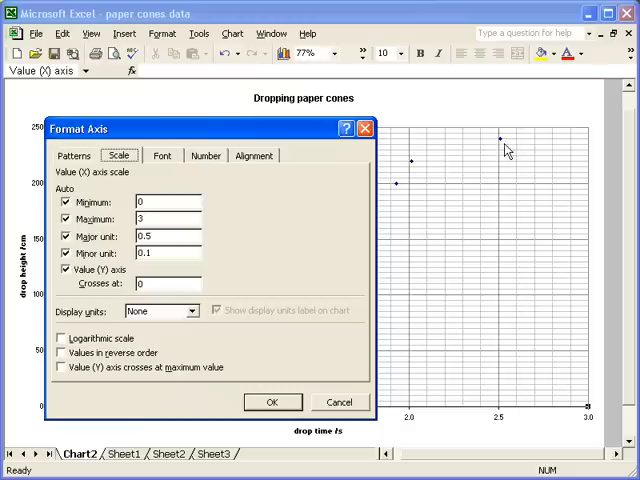
mouse_move(248, 240)
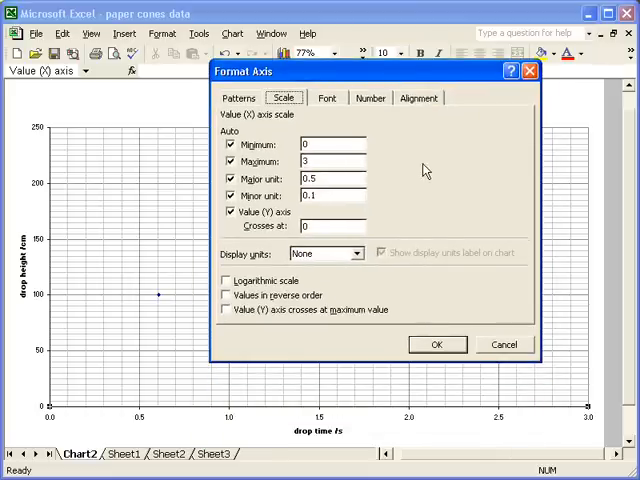
click(330, 196)
text(0)
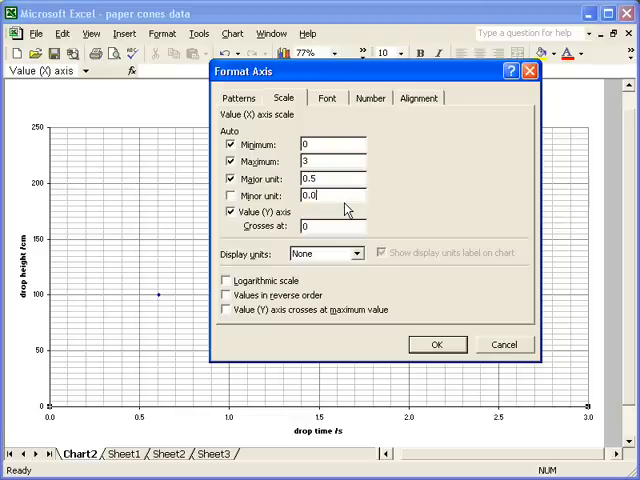
text(5)
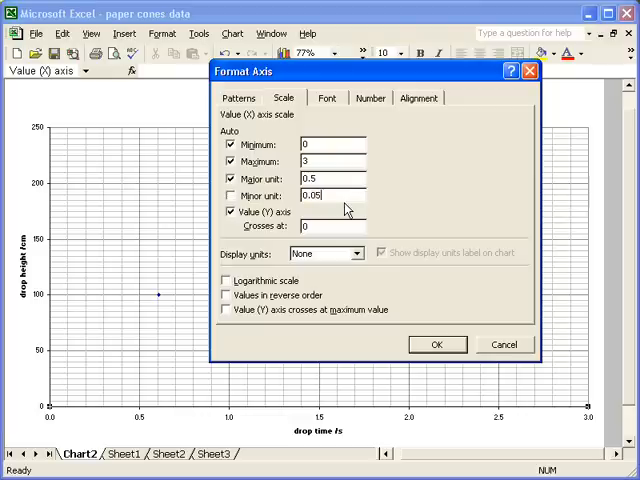
mouse_move(448, 236)
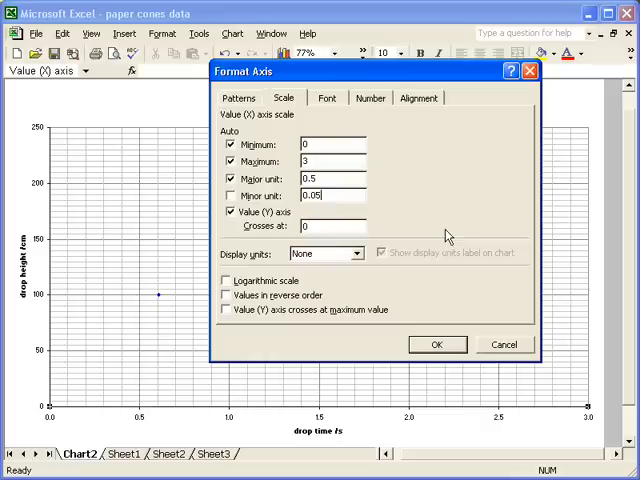
click(436, 344)
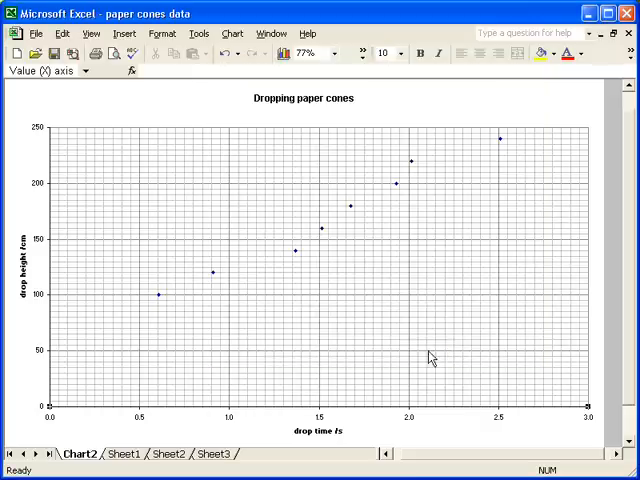
click(376, 432)
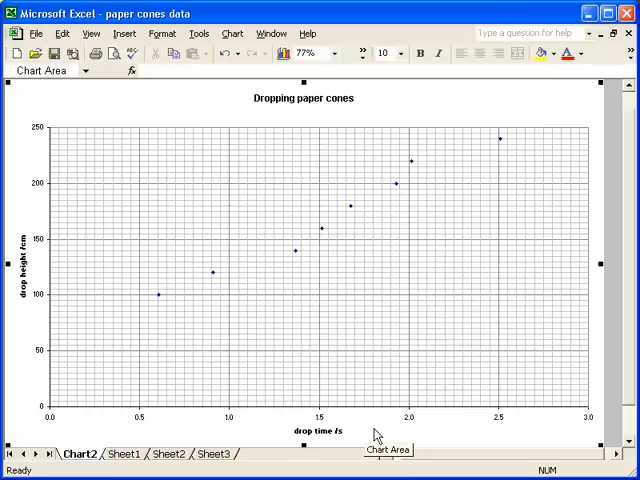